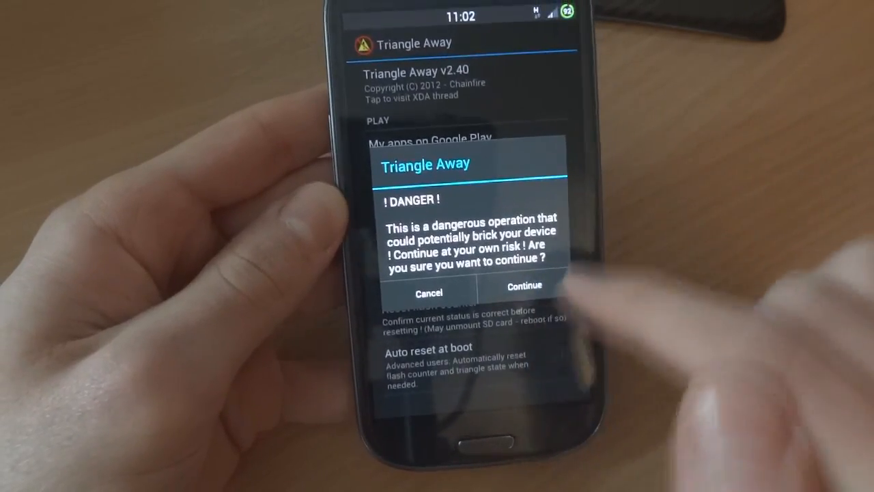
# - Continue past the DANGER warning so the flash counter reset starts
pyautogui.click(523, 289)
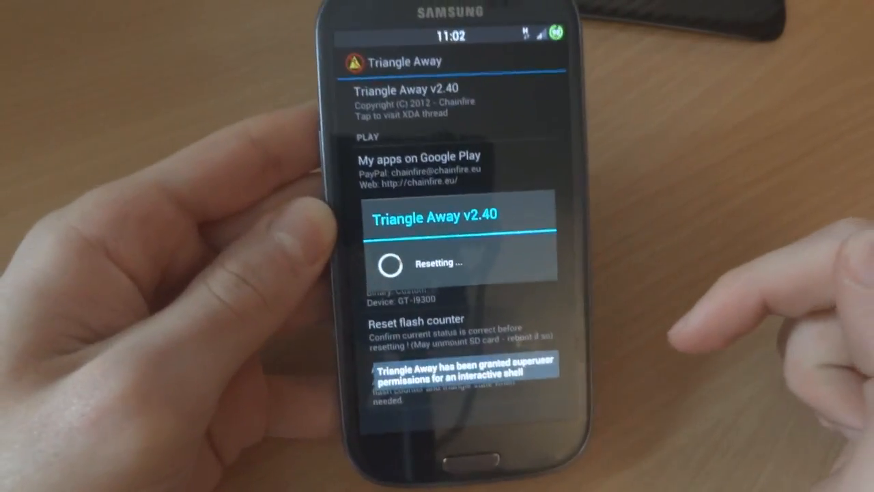